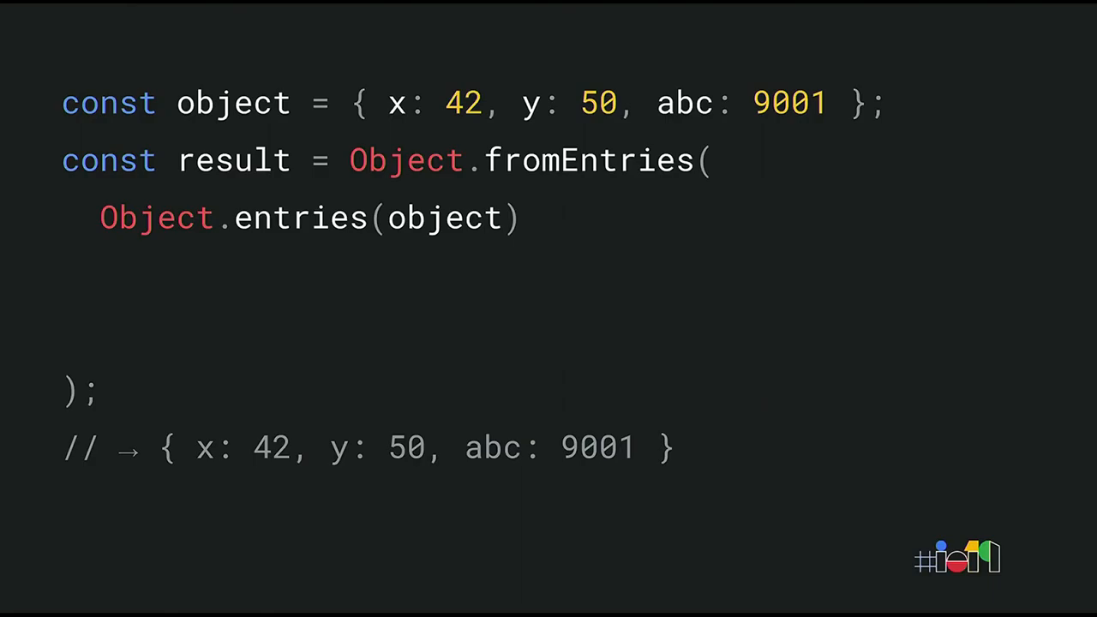
{"action": "type", "text": ".filter(([ key, value ]) => key.length === 1)"}
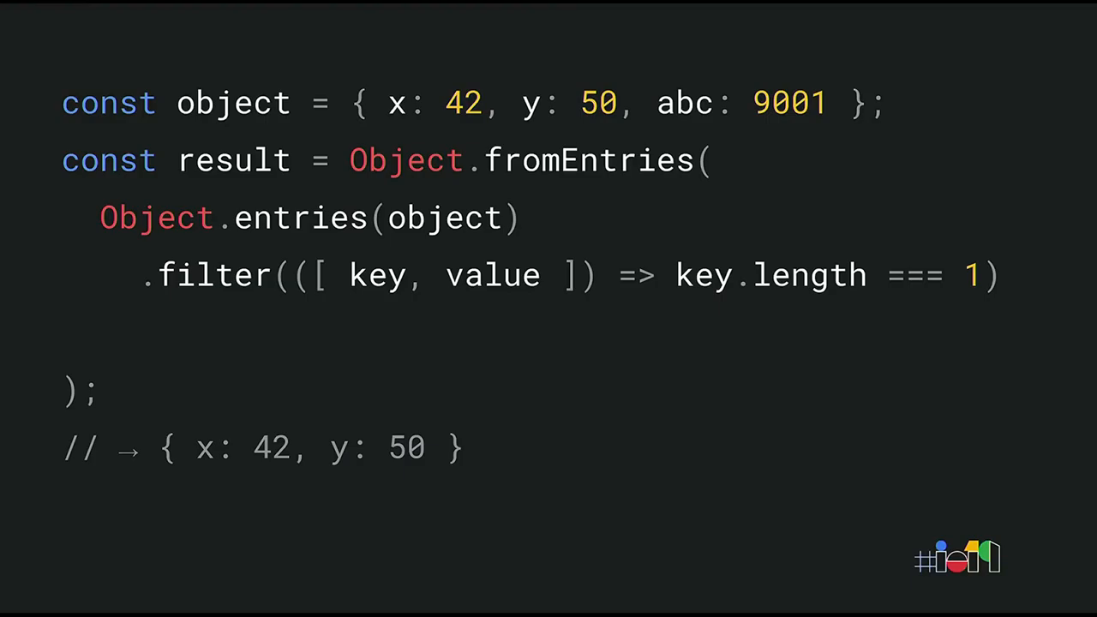
{"action": "type", "text": ".map(([ key, value ]) => [ key, value * 2 ])"}
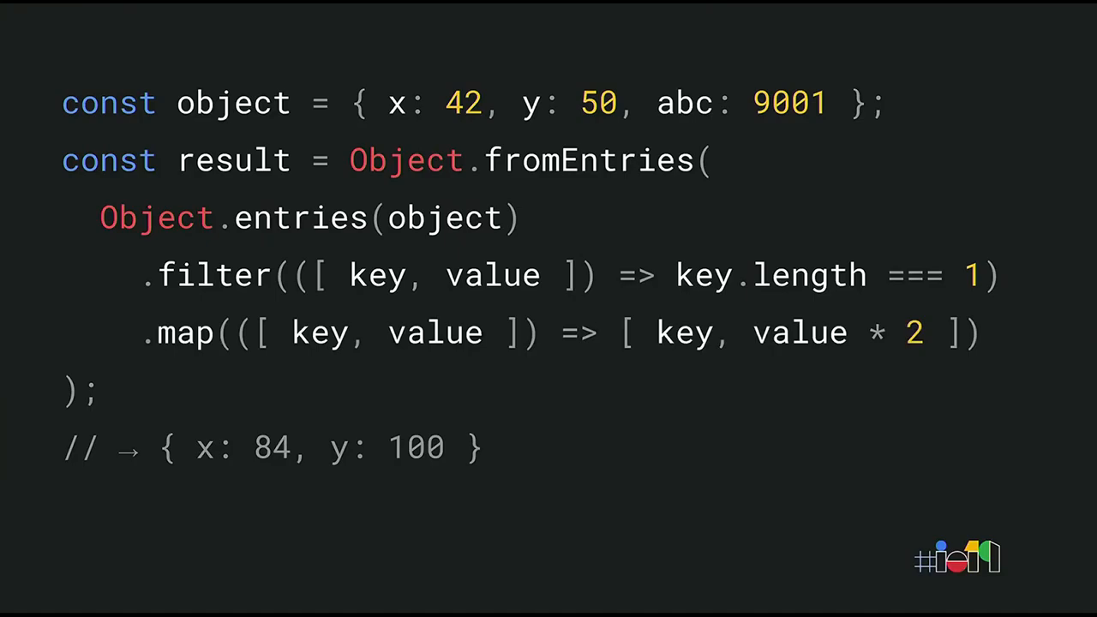